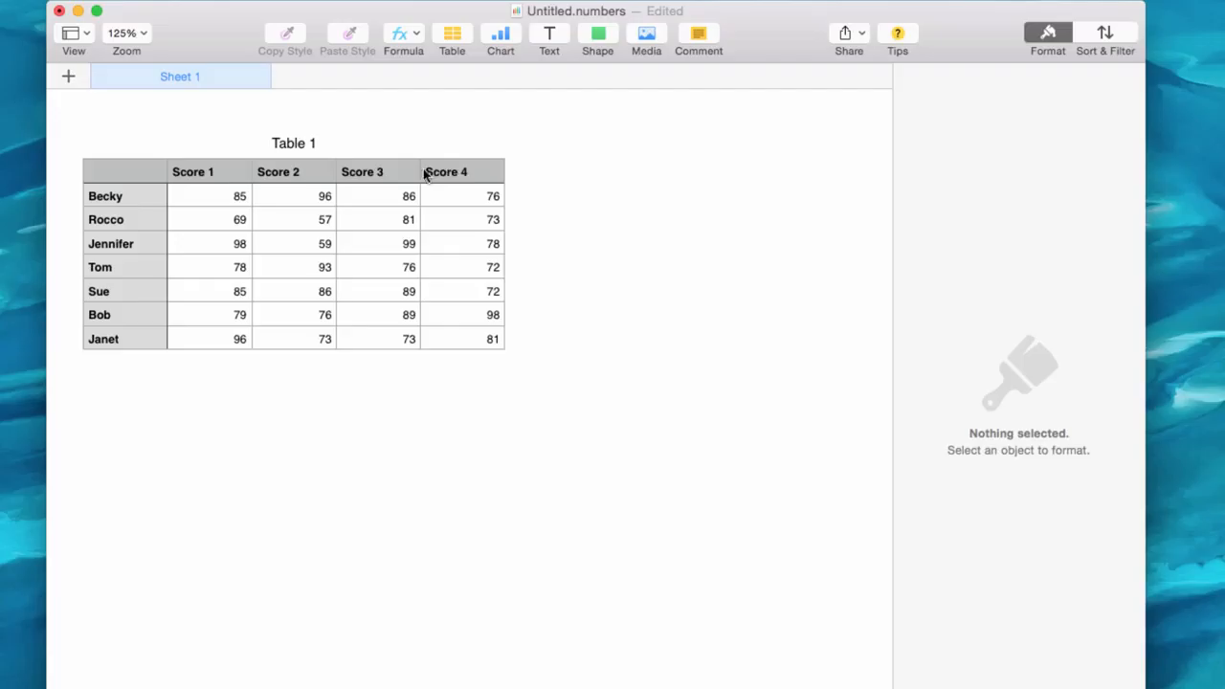
pyautogui.moveTo(320, 183)
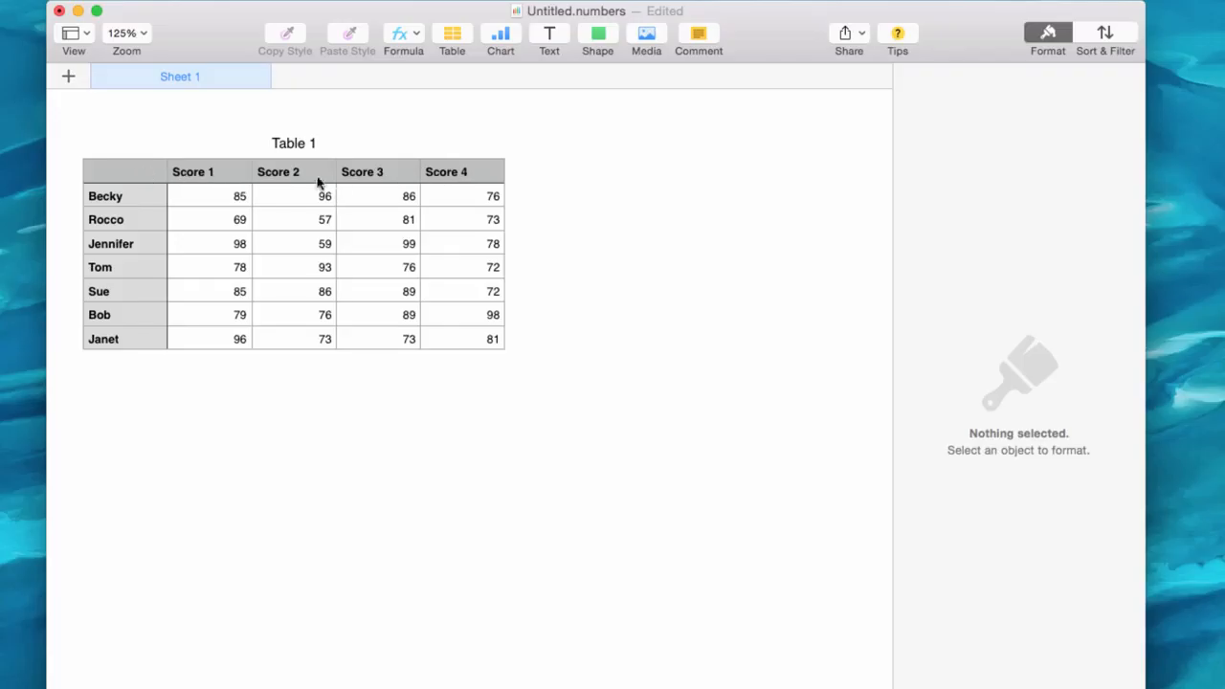
pyautogui.moveTo(464, 193)
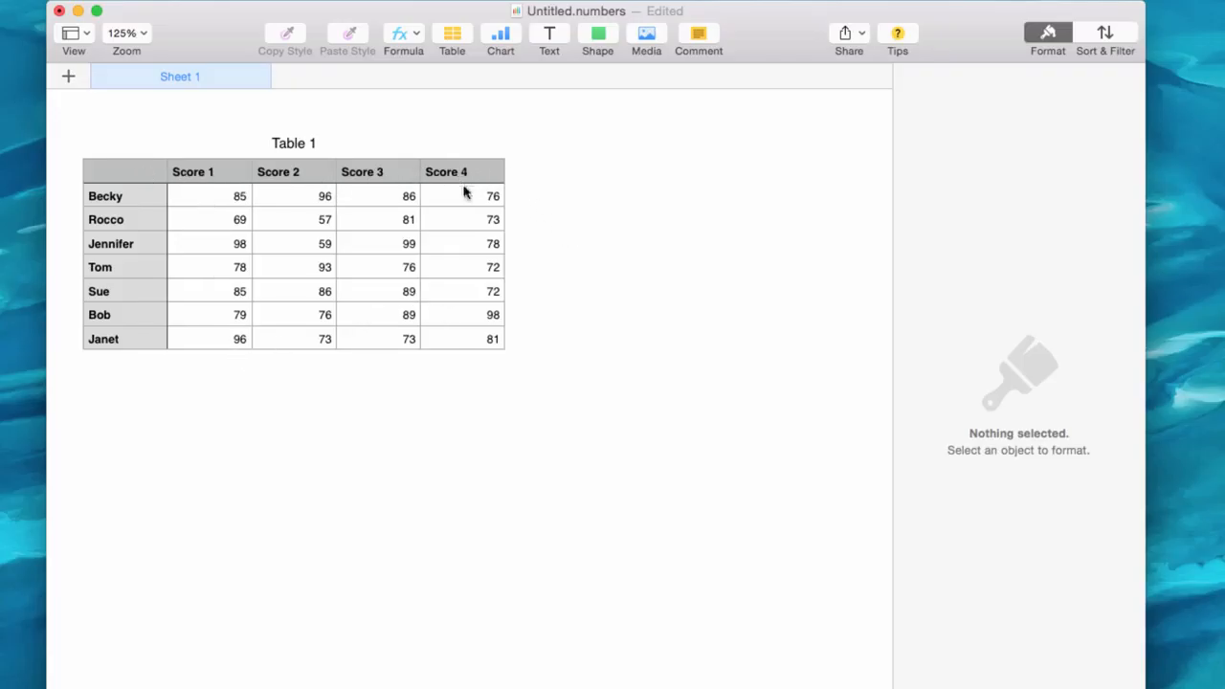
pyautogui.moveTo(539, 356)
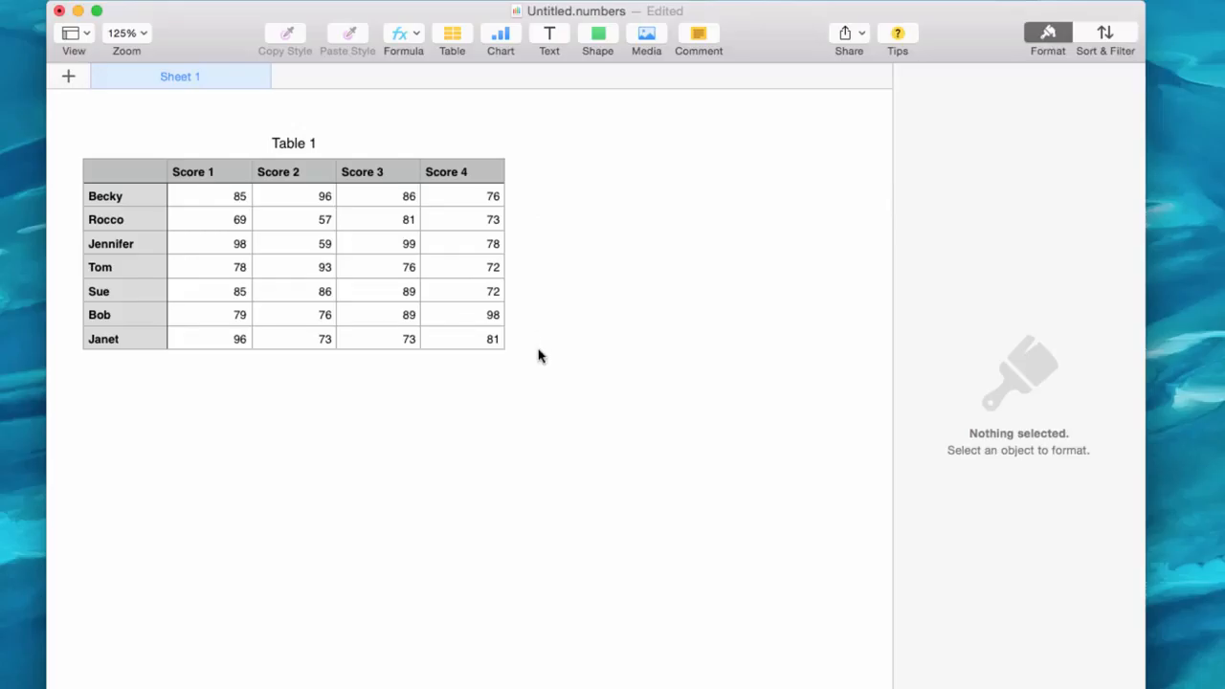
pyautogui.moveTo(469, 208)
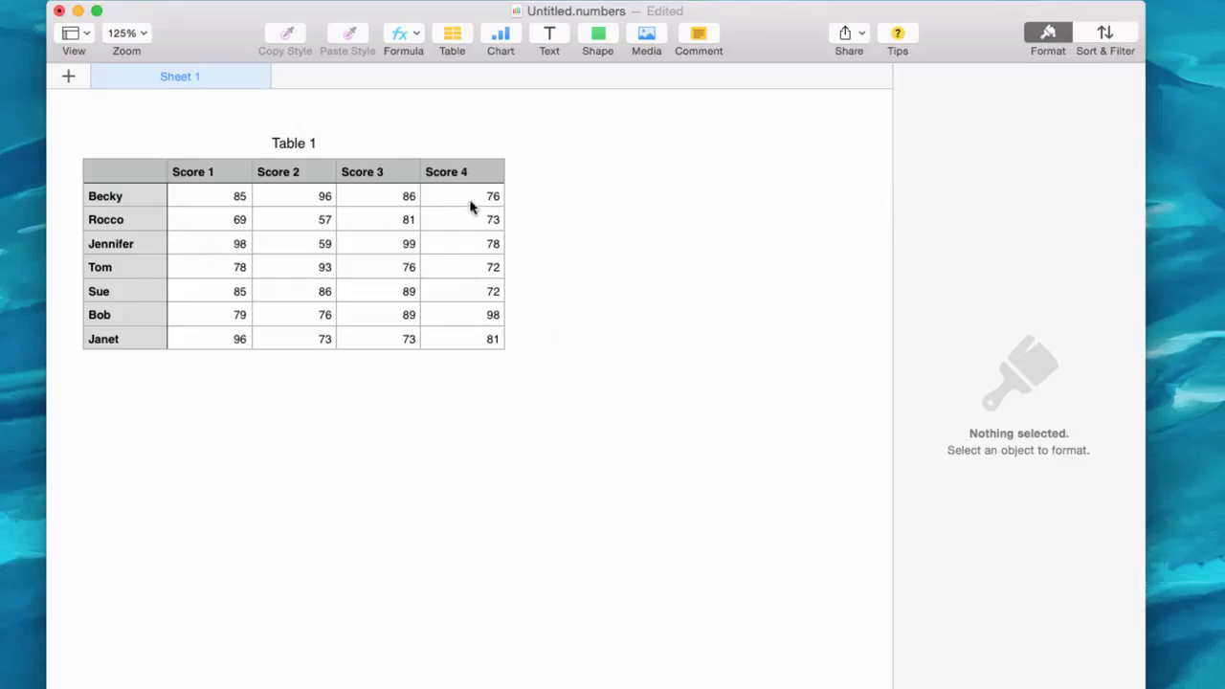
pyautogui.moveTo(489, 173)
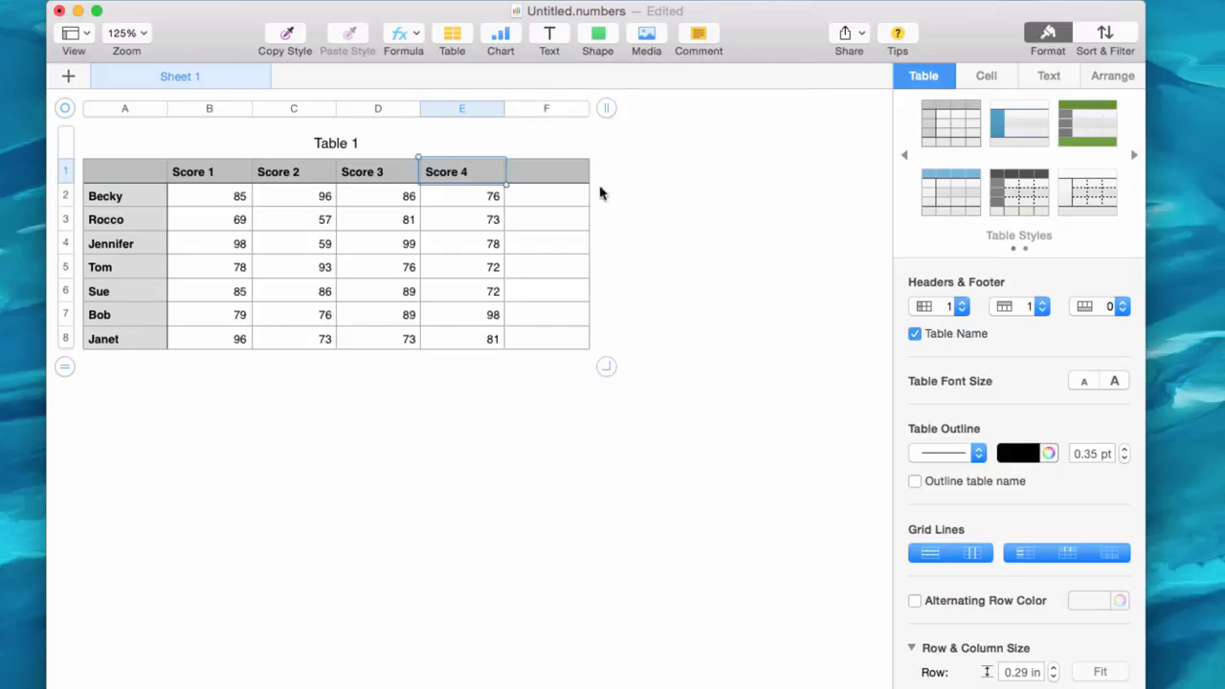
# - Enter AVERAGE(B2:E2) in F2 so Becky's row shows 85.75
pyautogui.click(546, 195)
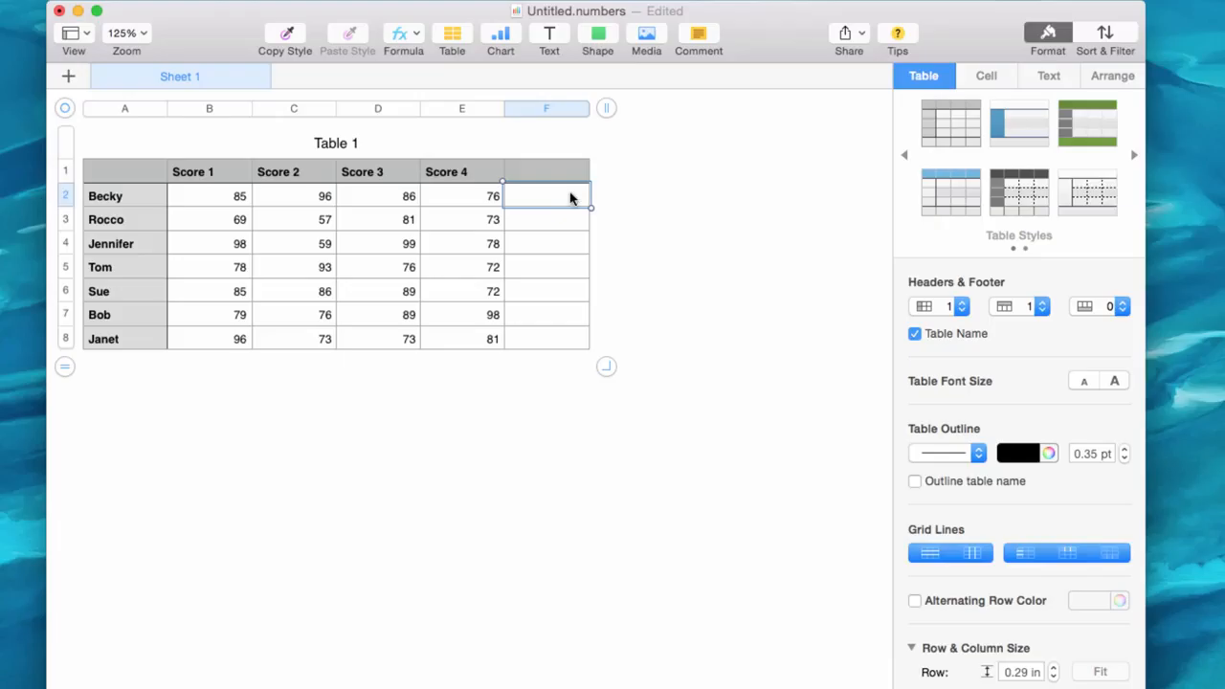
pyautogui.moveTo(570, 201)
pyautogui.write('AV')
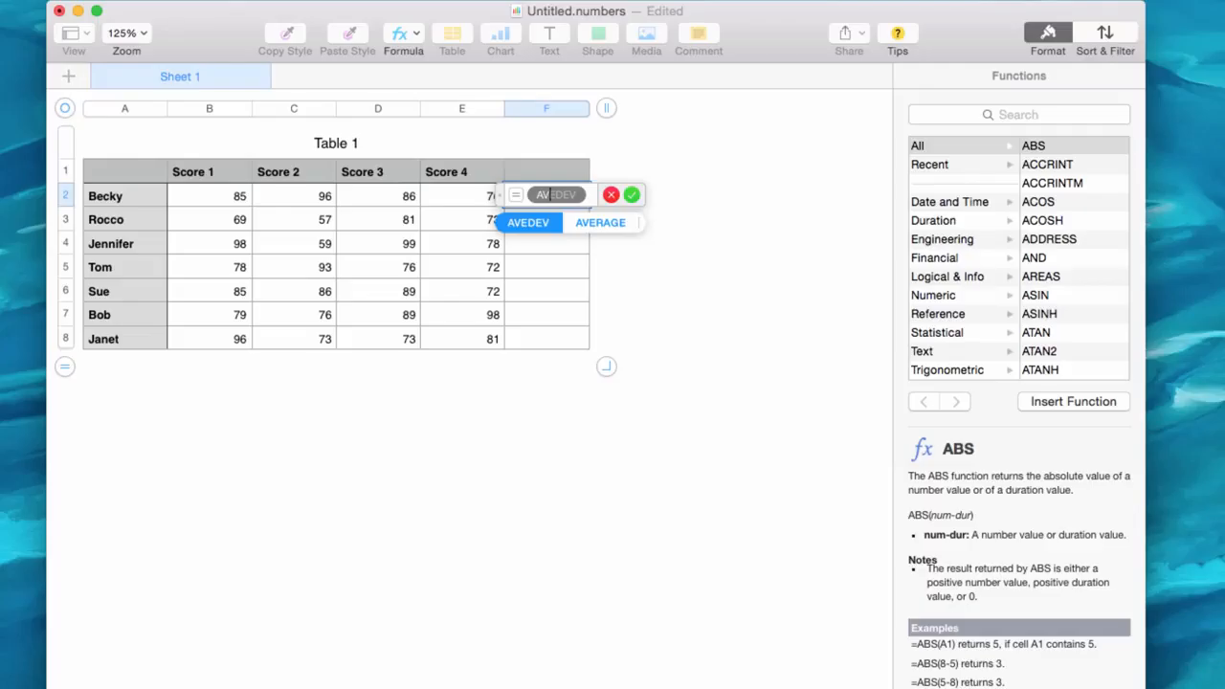
pyautogui.click(600, 222)
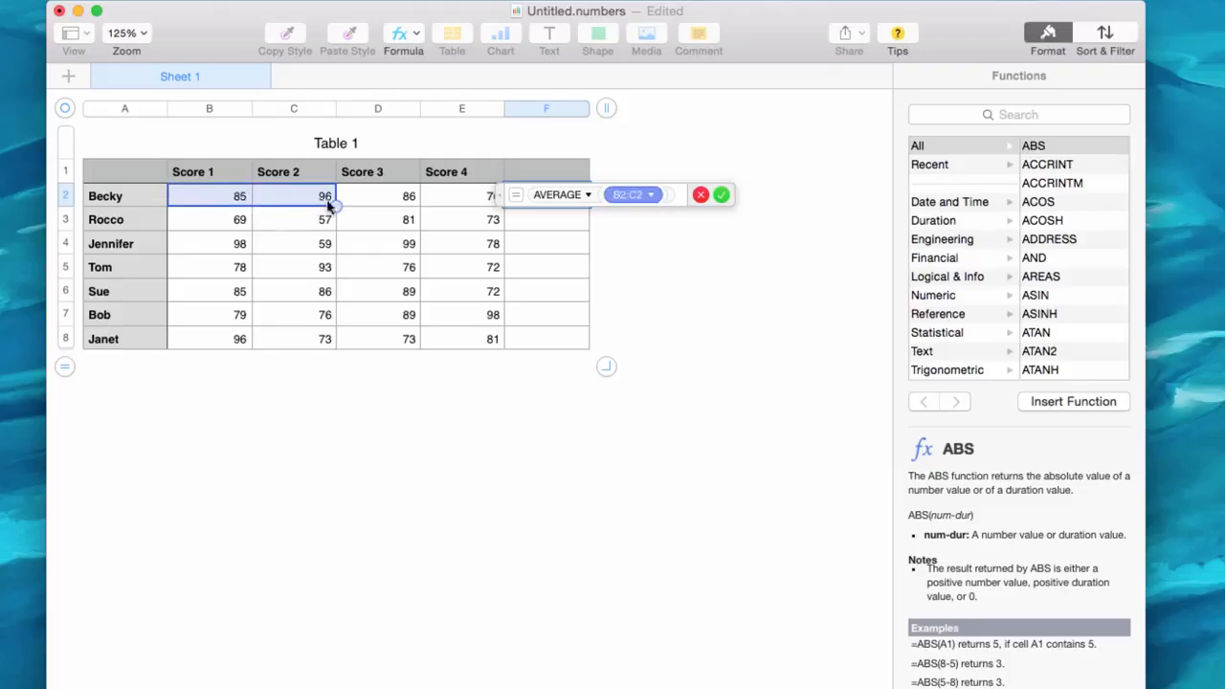
pyautogui.moveTo(325, 196); pyautogui.dragTo(488, 196)
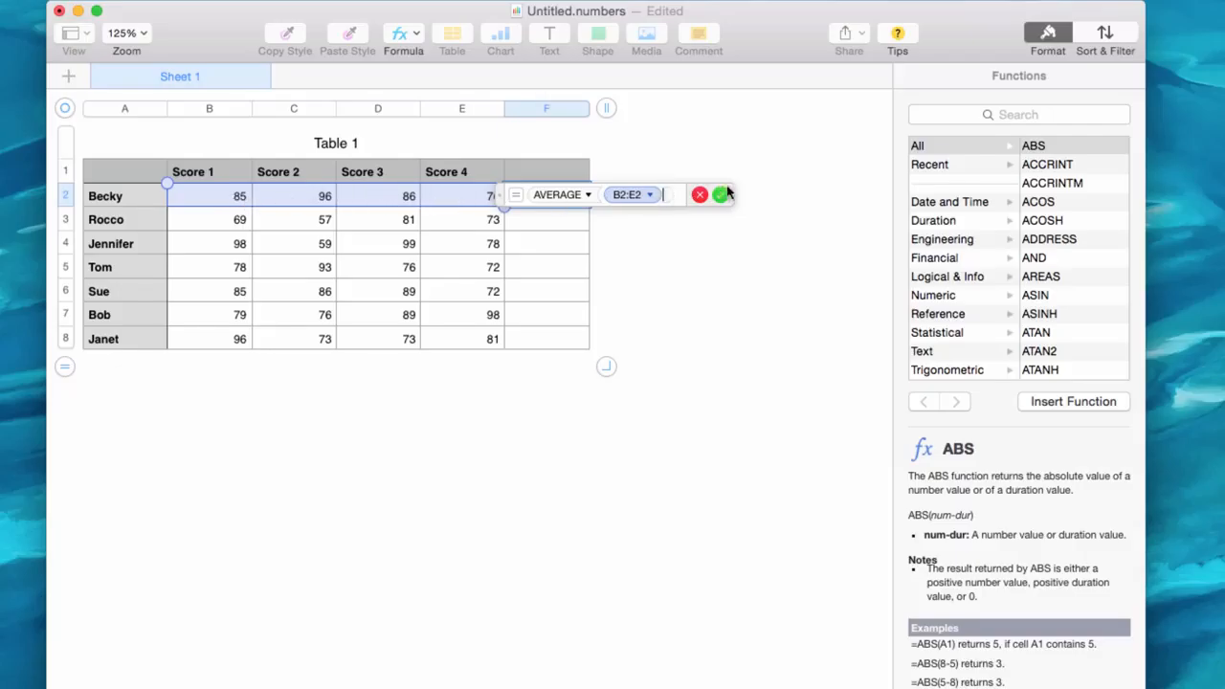
pyautogui.click(721, 194)
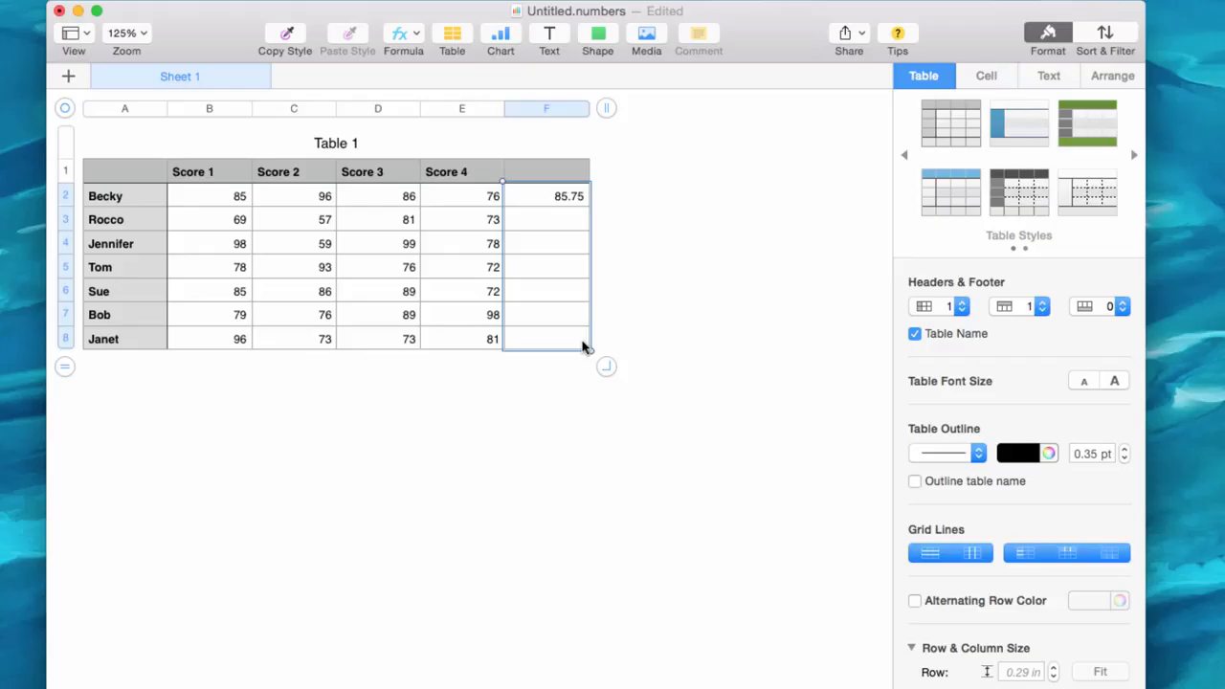
# - Autofill the average formula down F2:F8 for every student
pyautogui.click(546, 219)
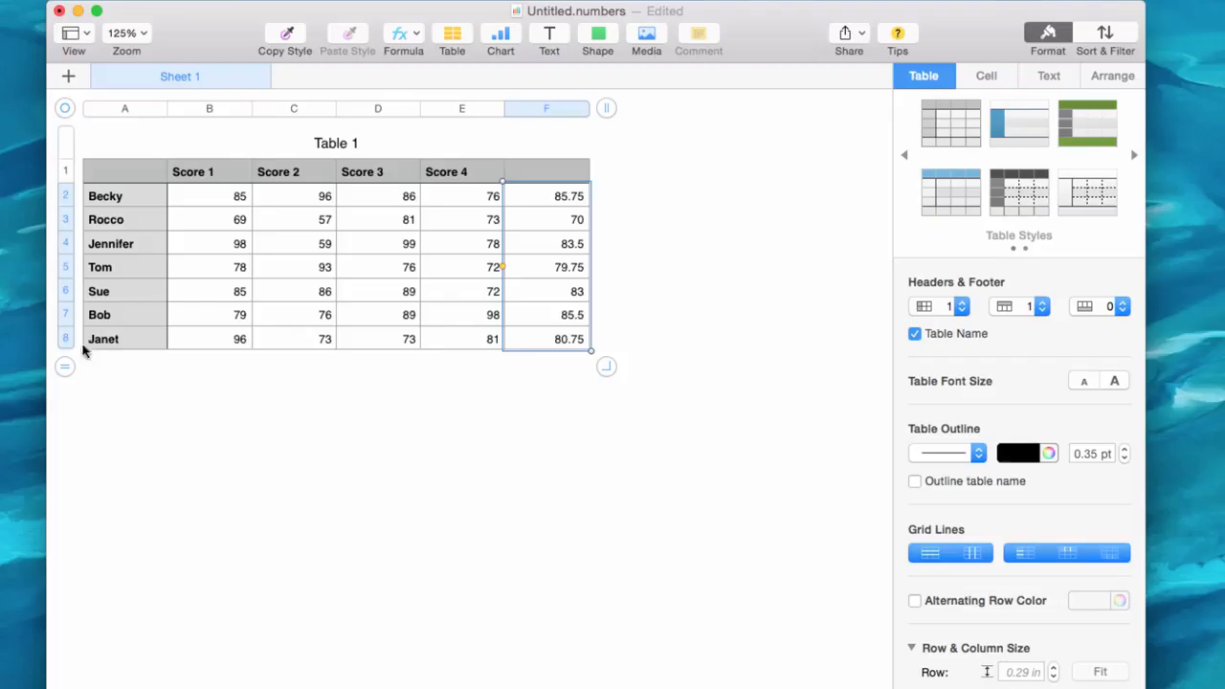
pyautogui.moveTo(581, 194)
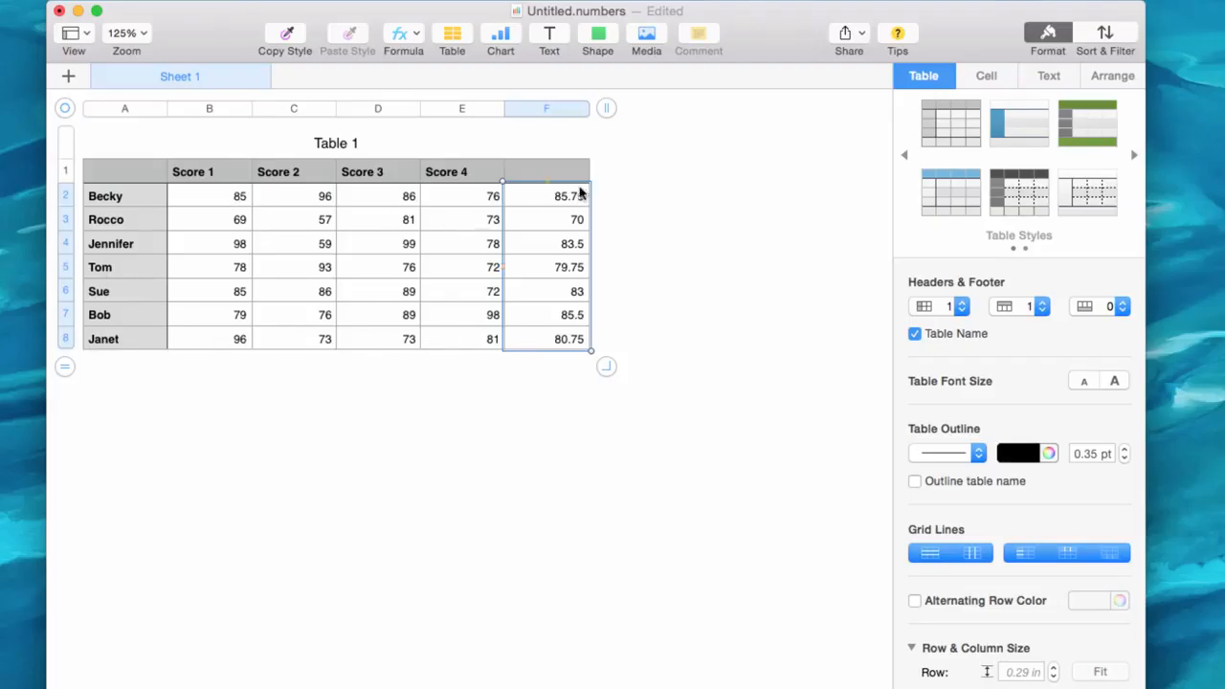
pyautogui.moveTo(1032, 453)
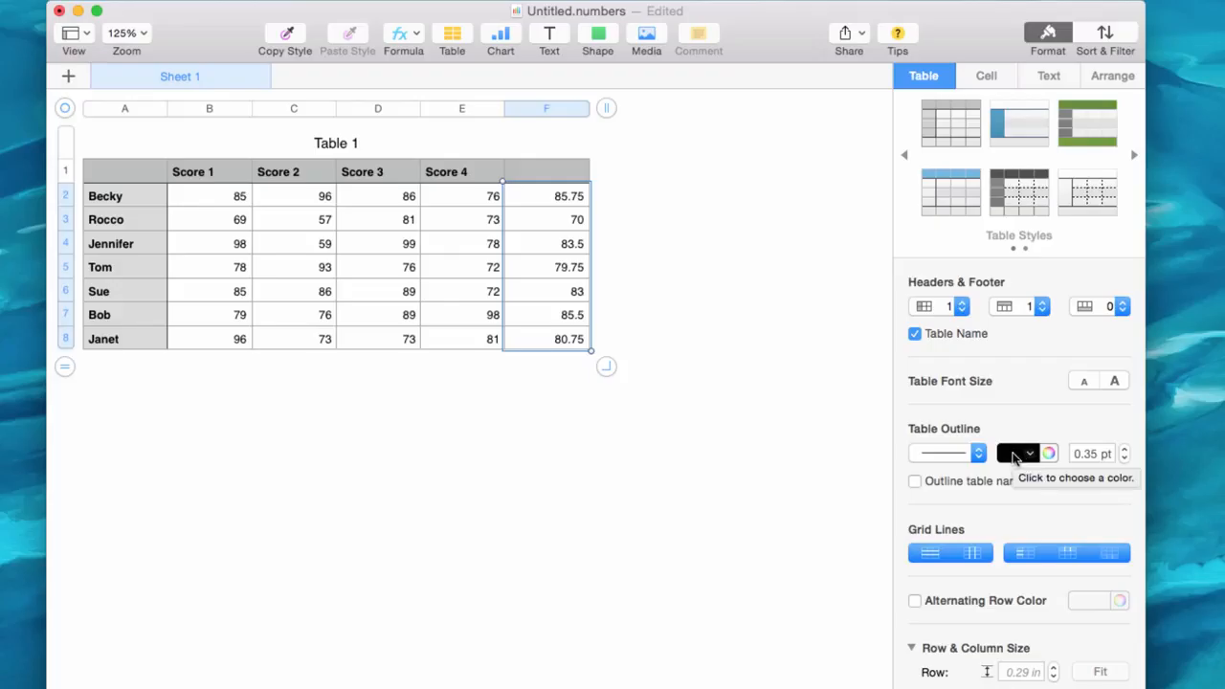
# - Give the selected averages column F2:F8 a blue Color Fill
pyautogui.click(986, 76)
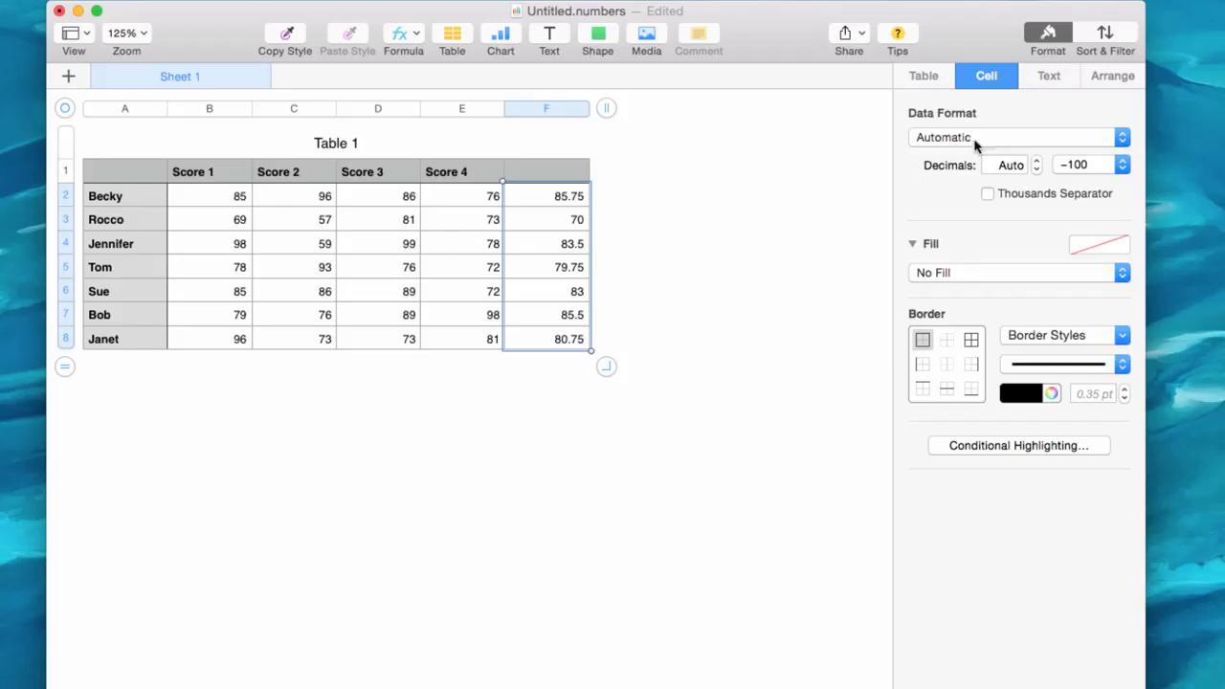
pyautogui.click(1019, 272)
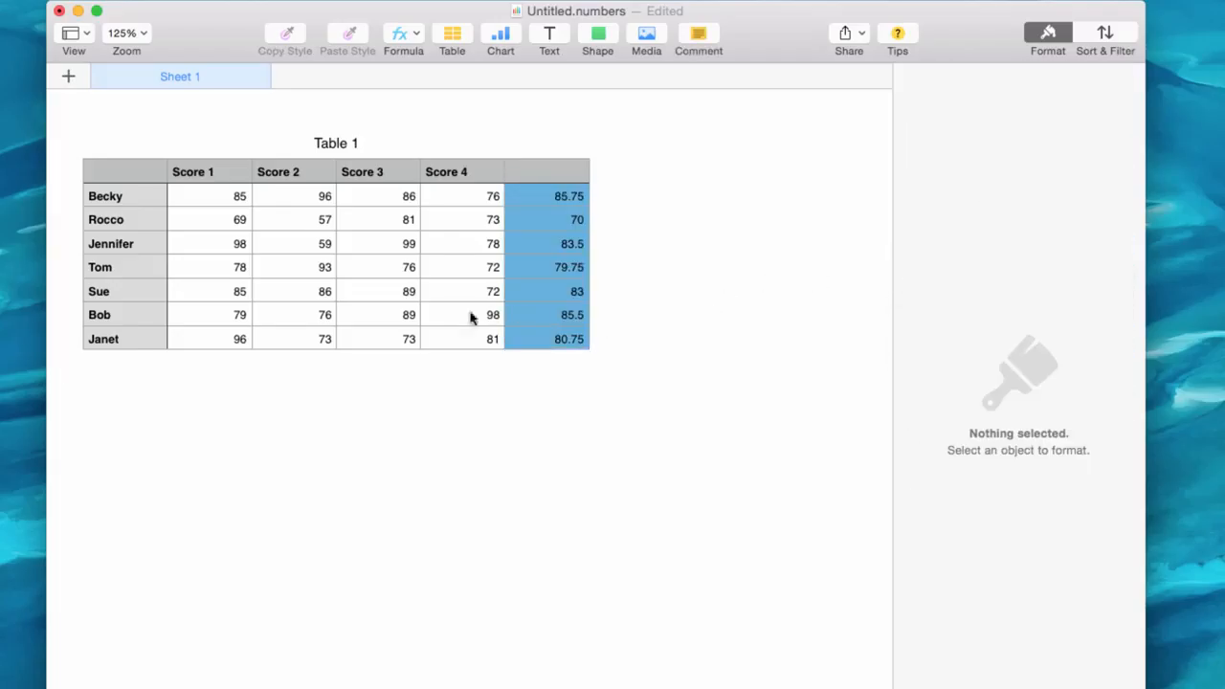
pyautogui.click(124, 339)
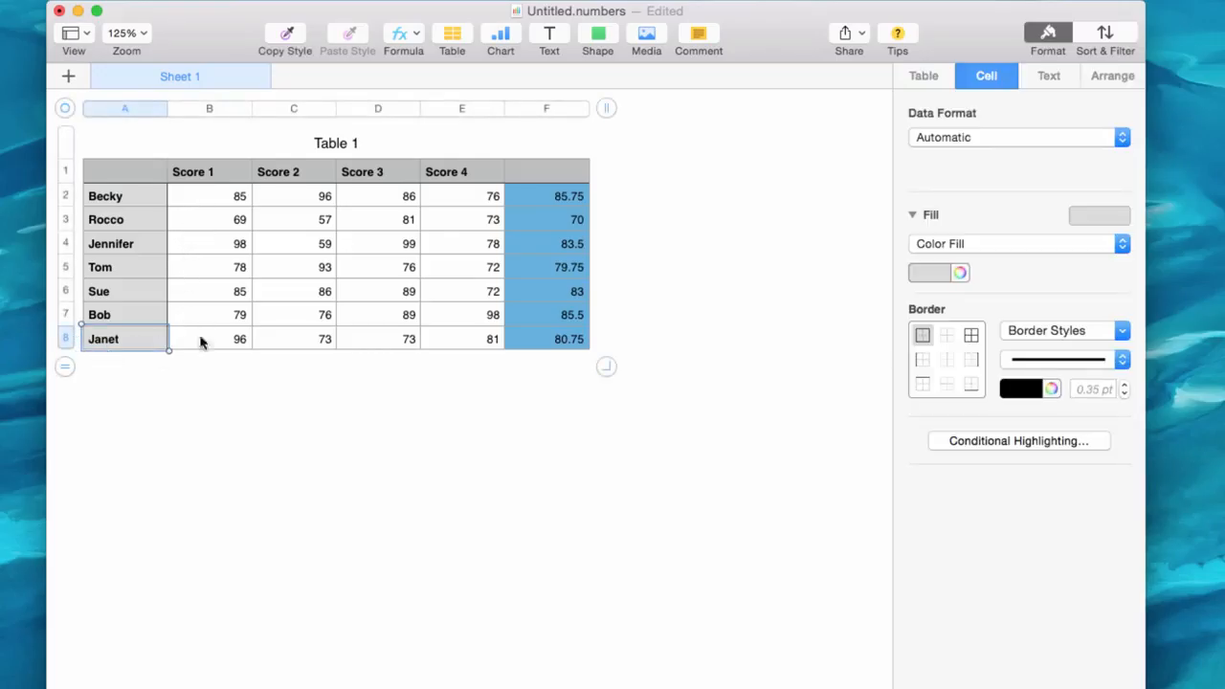
pyautogui.moveTo(65, 379)
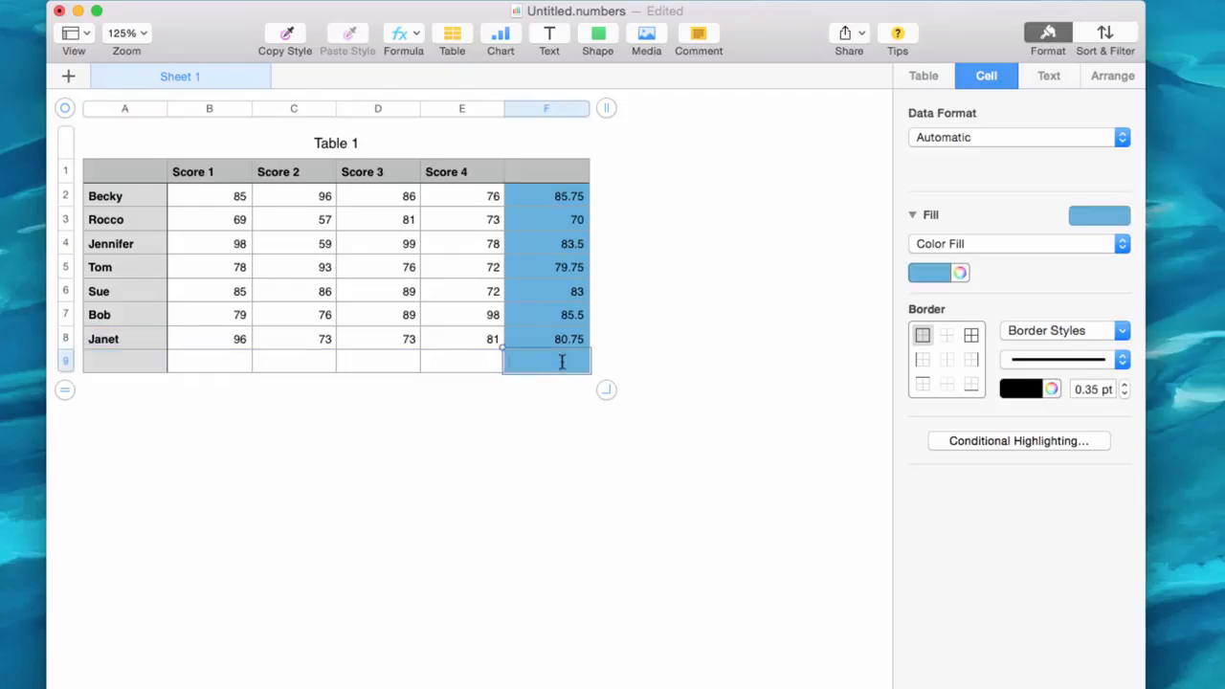
# - Begin a formula with = in the empty Score 1 cell B9
pyautogui.click(209, 361)
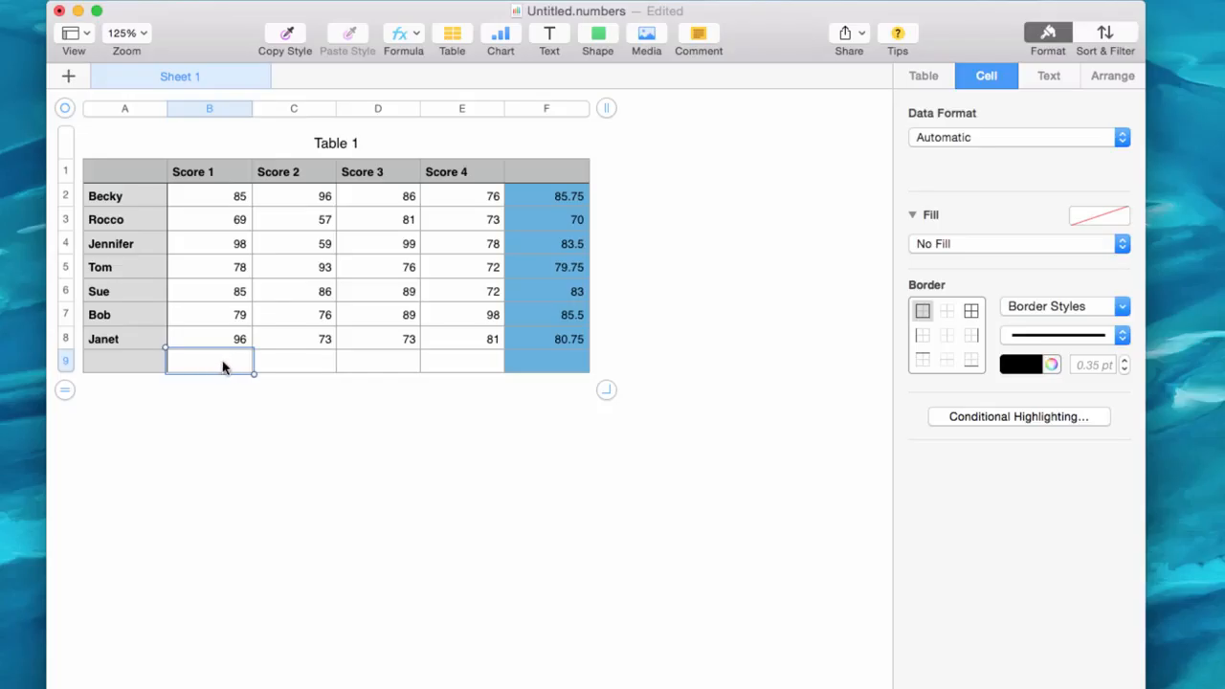
pyautogui.write('=AVERAGE')
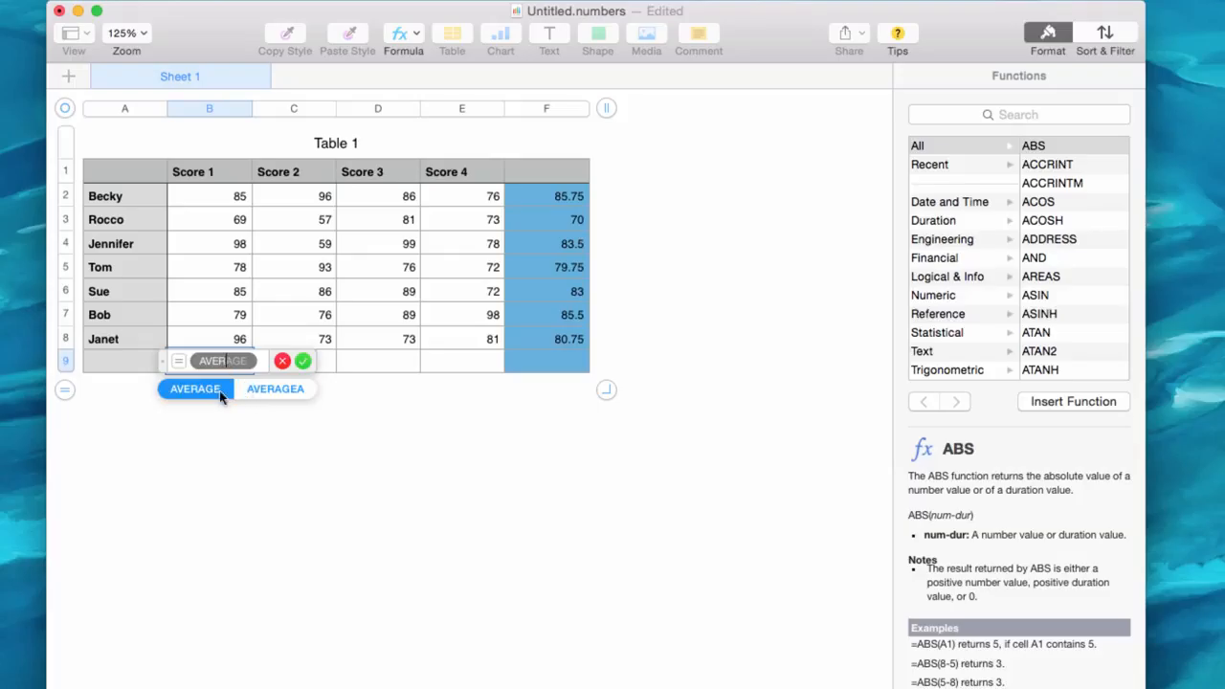
# - Enter AVERAGE(B2:B8) in B9 giving a Score 1 average of about 84.29
pyautogui.click(195, 388)
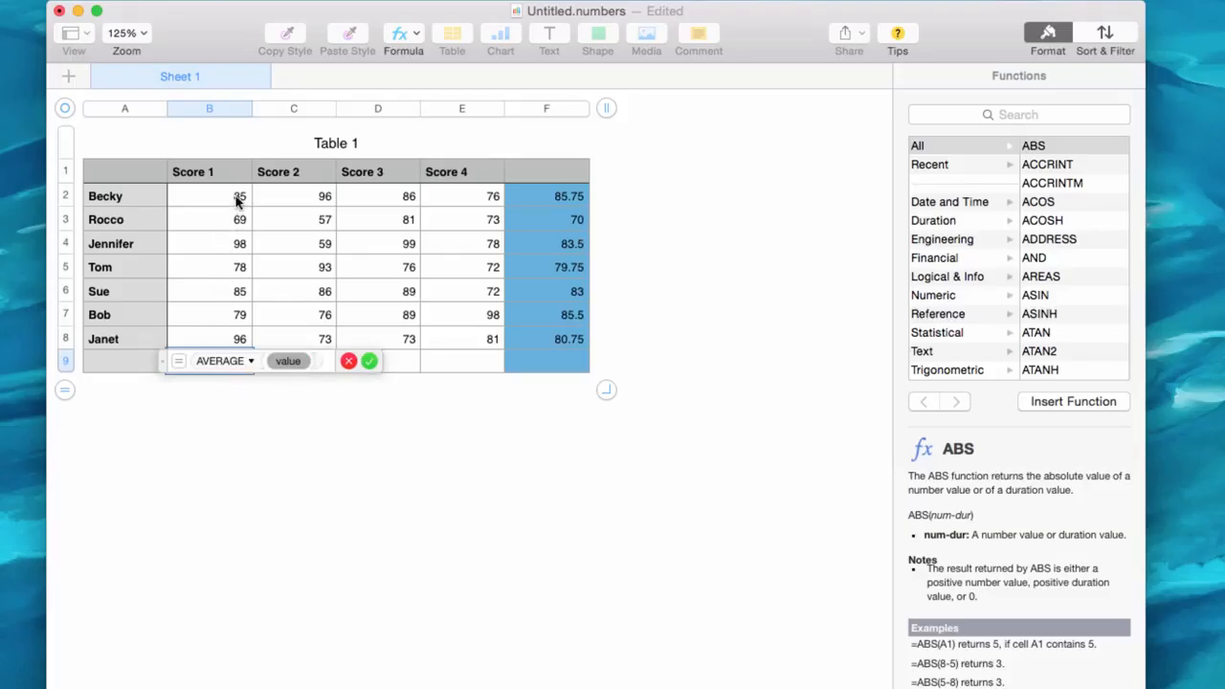
pyautogui.click(239, 196)
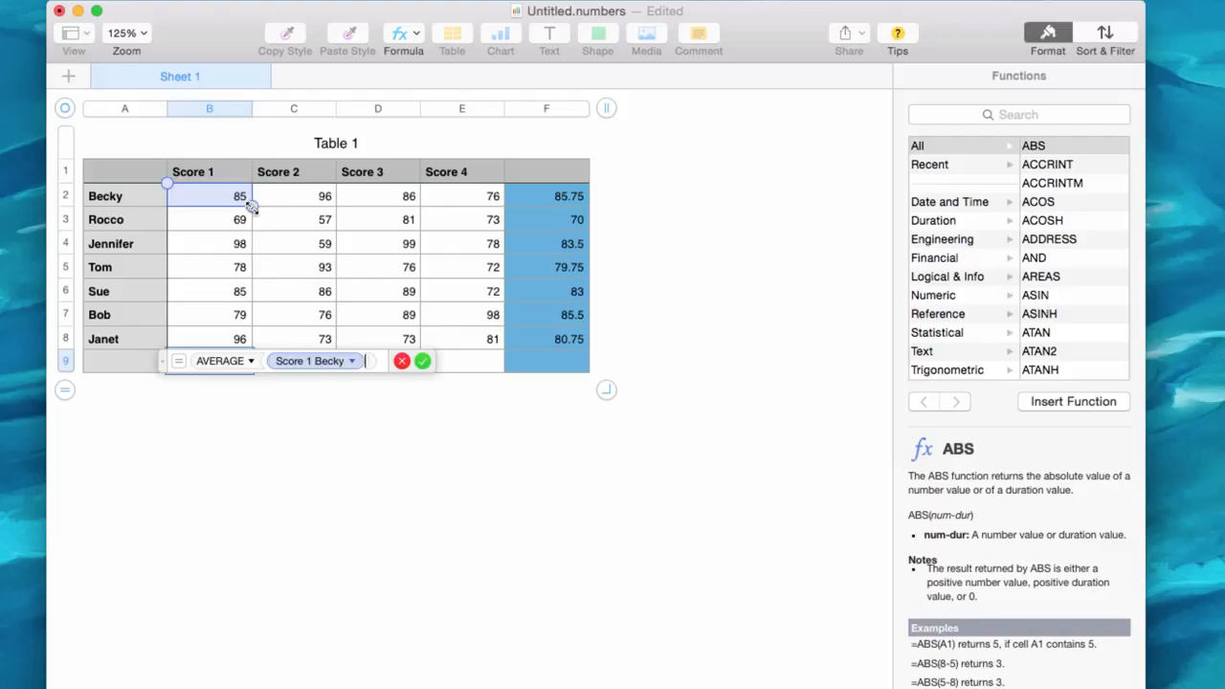
pyautogui.moveTo(209, 196); pyautogui.dragTo(239, 338)
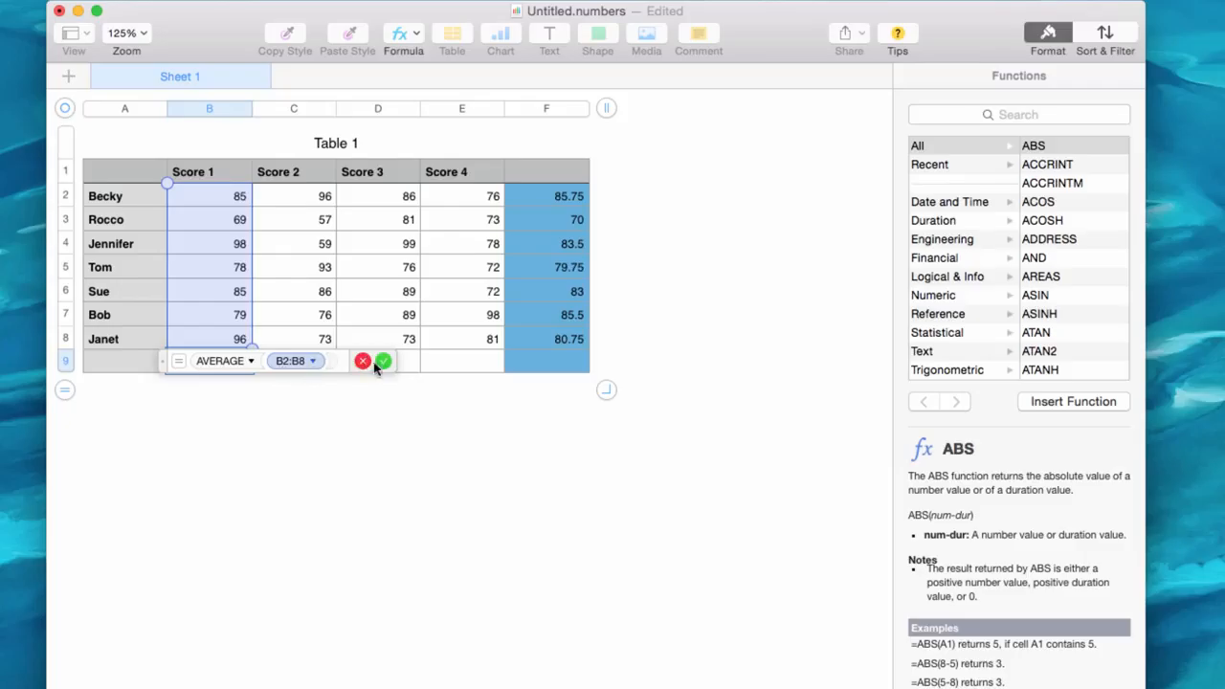
pyautogui.click(383, 361)
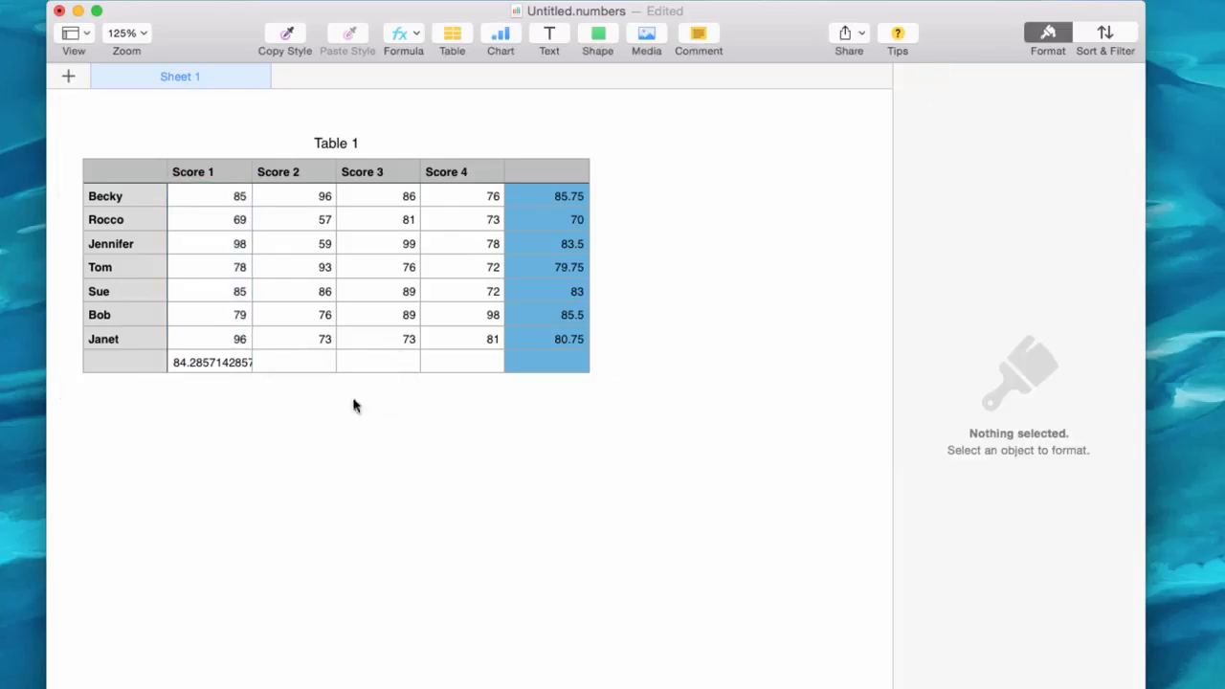
pyautogui.click(210, 361)
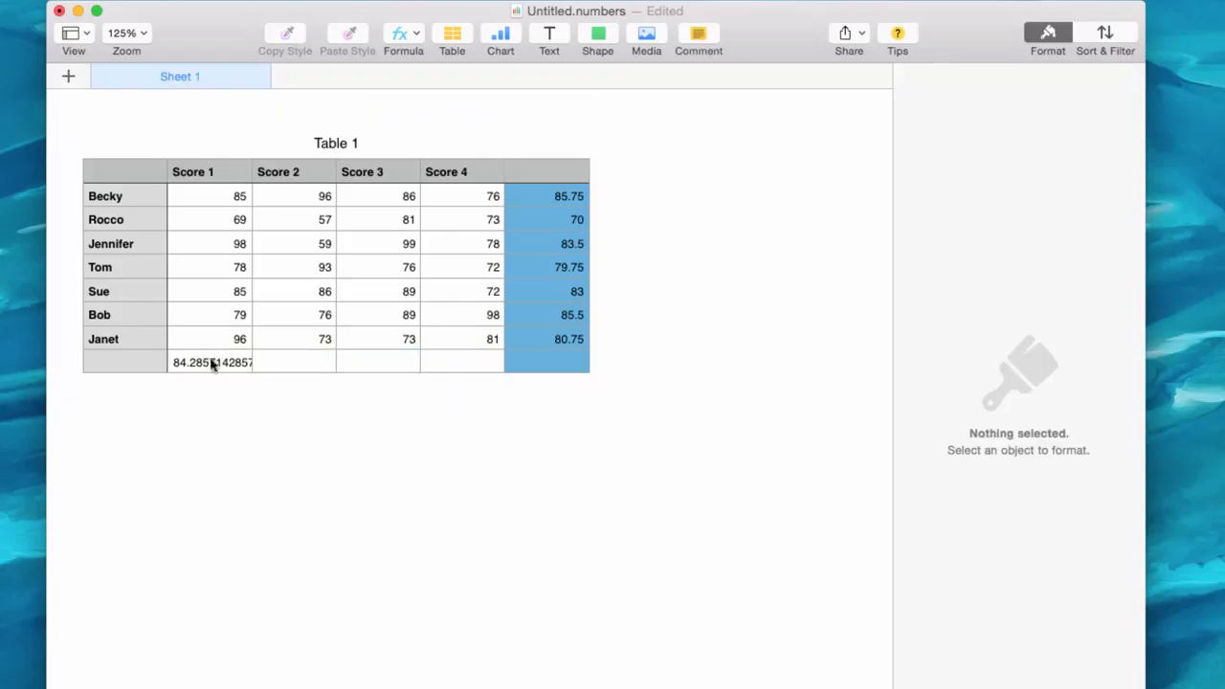
# - Copy the B9 AVERAGE formula across to E9 for all four score columns
pyautogui.click(210, 362)
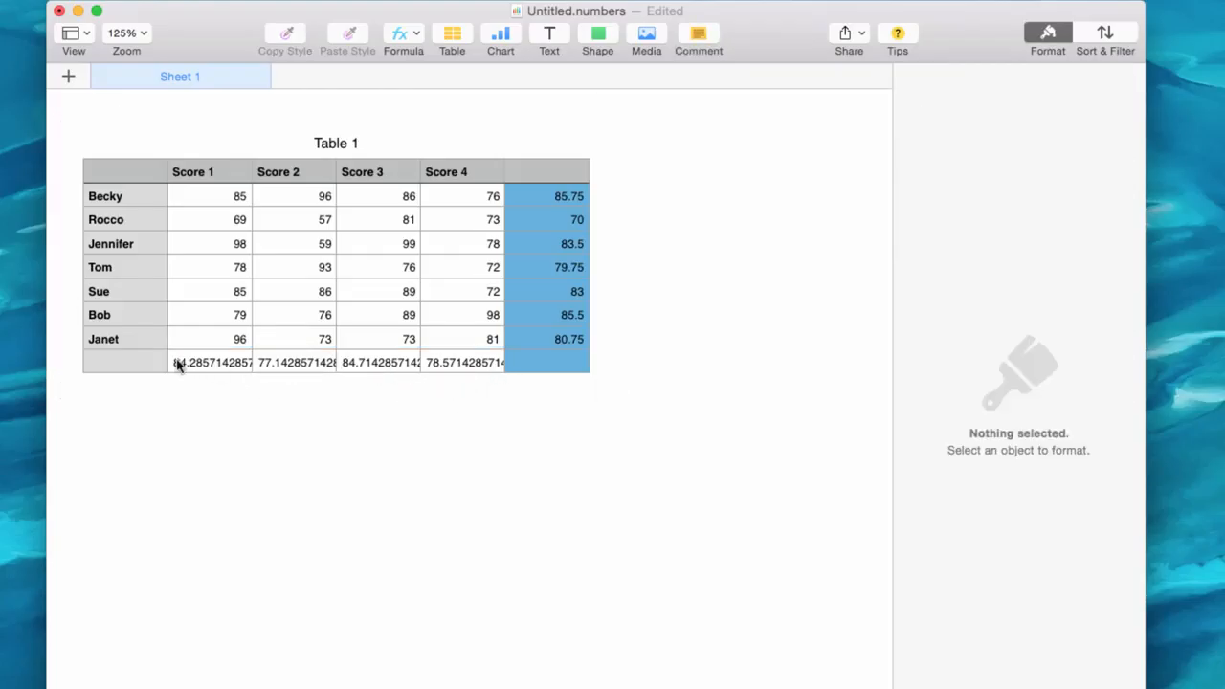
pyautogui.click(211, 362)
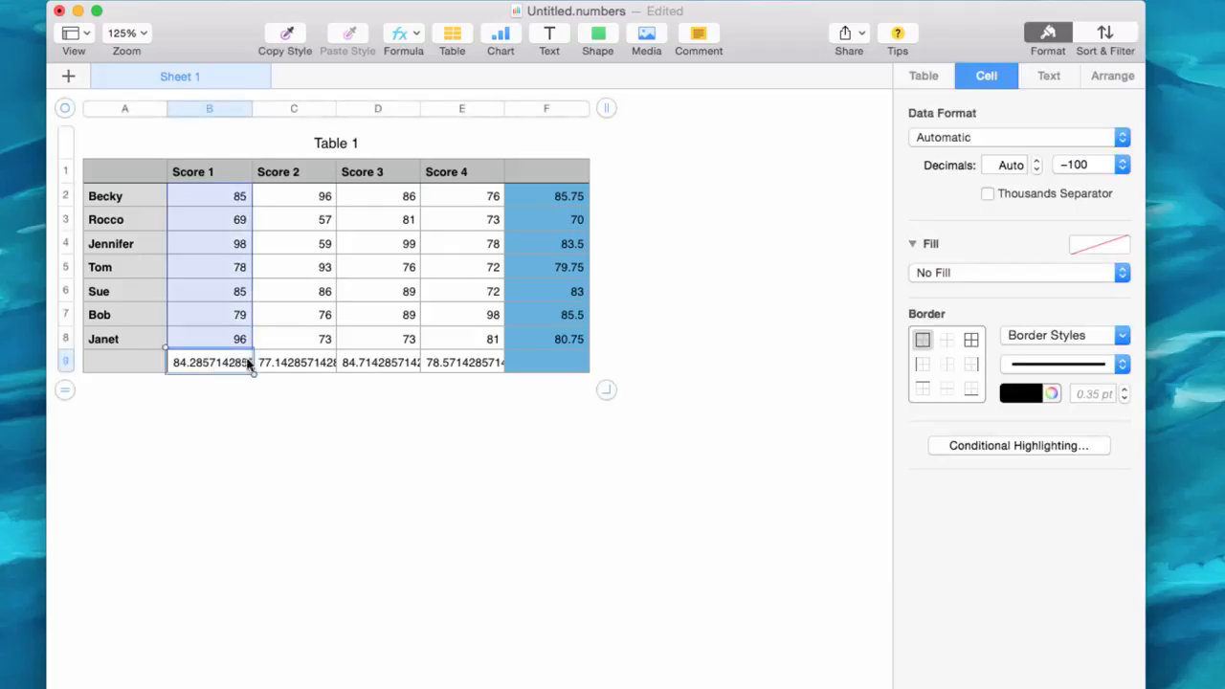
# - Format B9:E9 as Number with 1 decimal, showing 84.3, 77.1, 84.7 and 78.6
pyautogui.moveTo(209, 362); pyautogui.dragTo(464, 361)
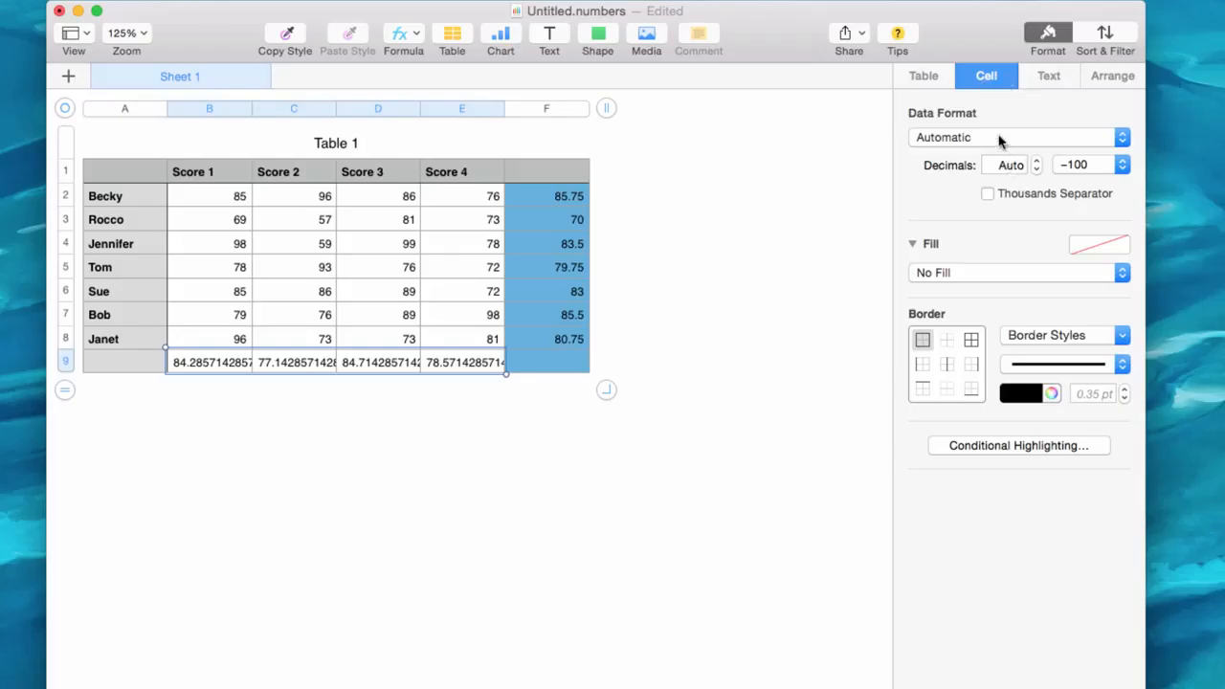
pyautogui.click(1017, 136)
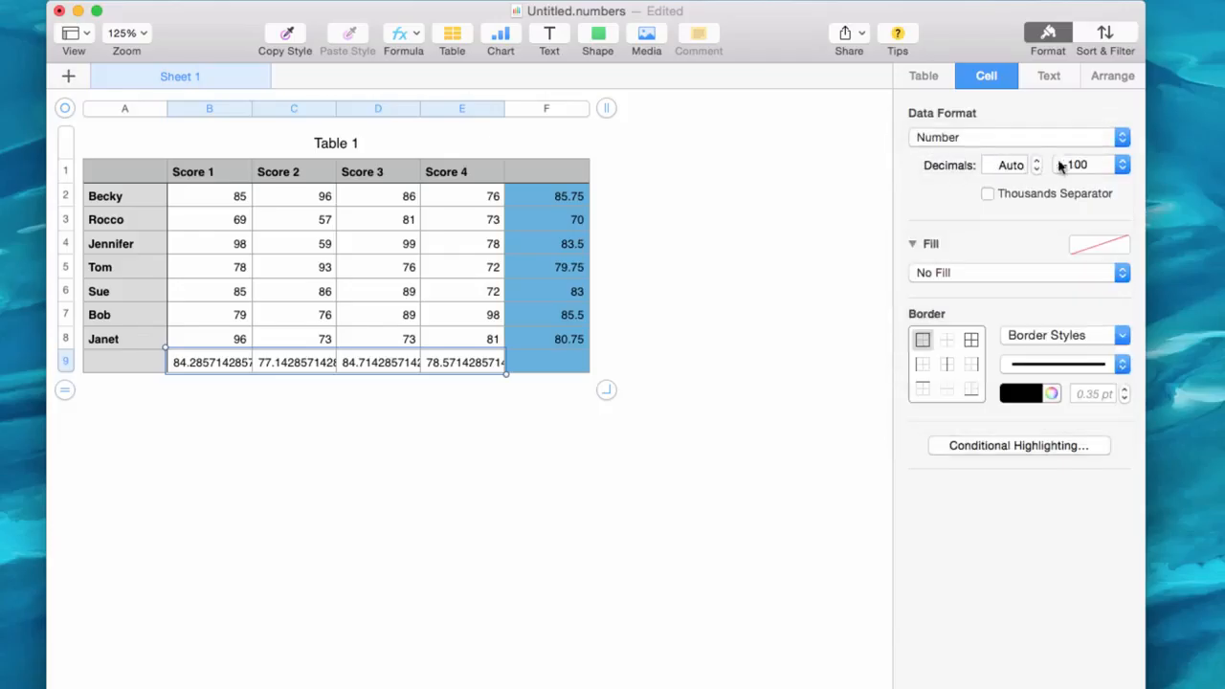
pyautogui.click(1036, 168)
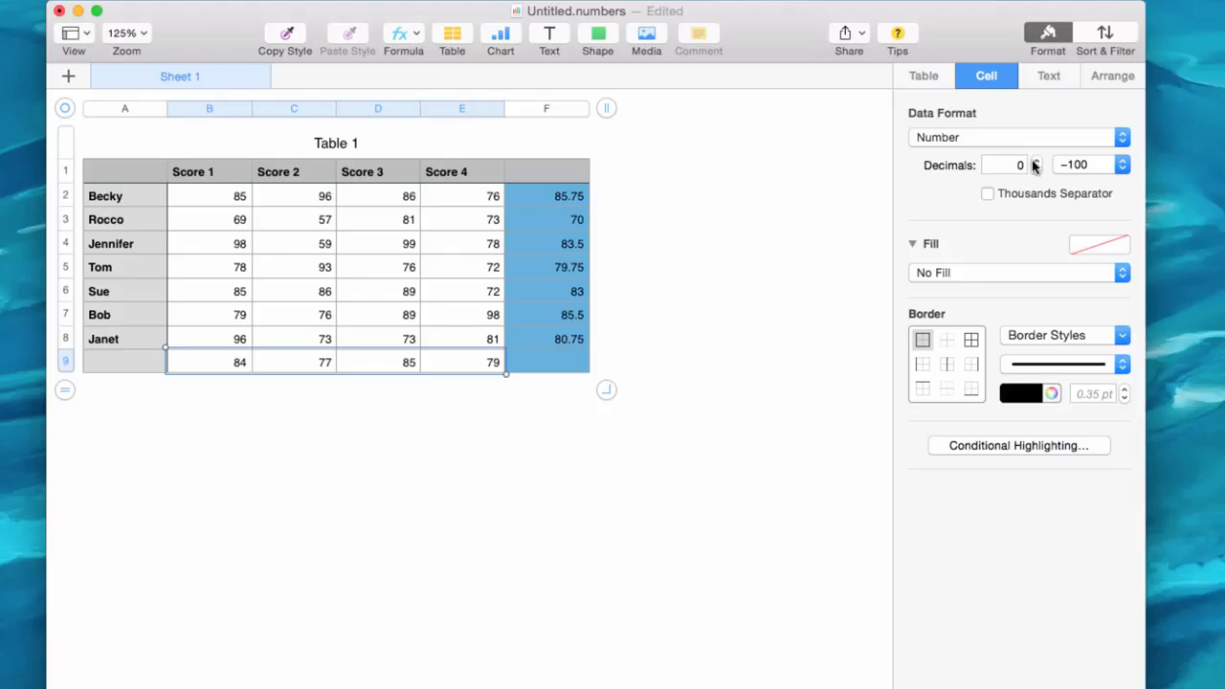
pyautogui.click(1036, 160)
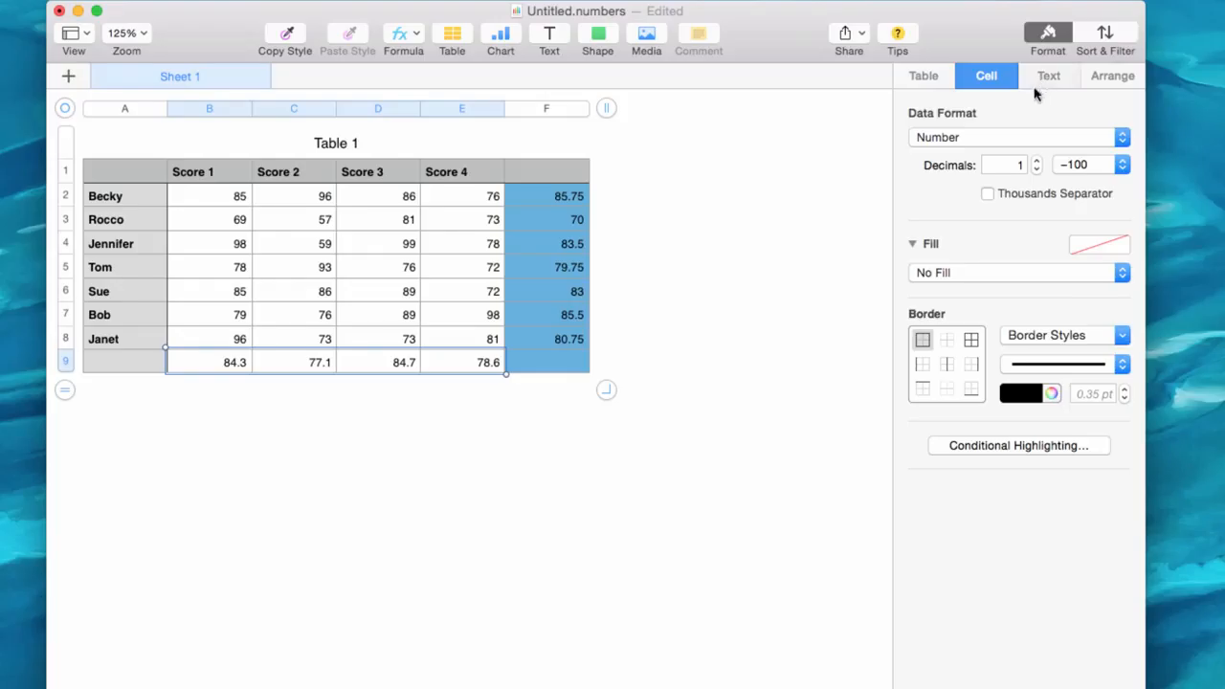
pyautogui.click(1049, 76)
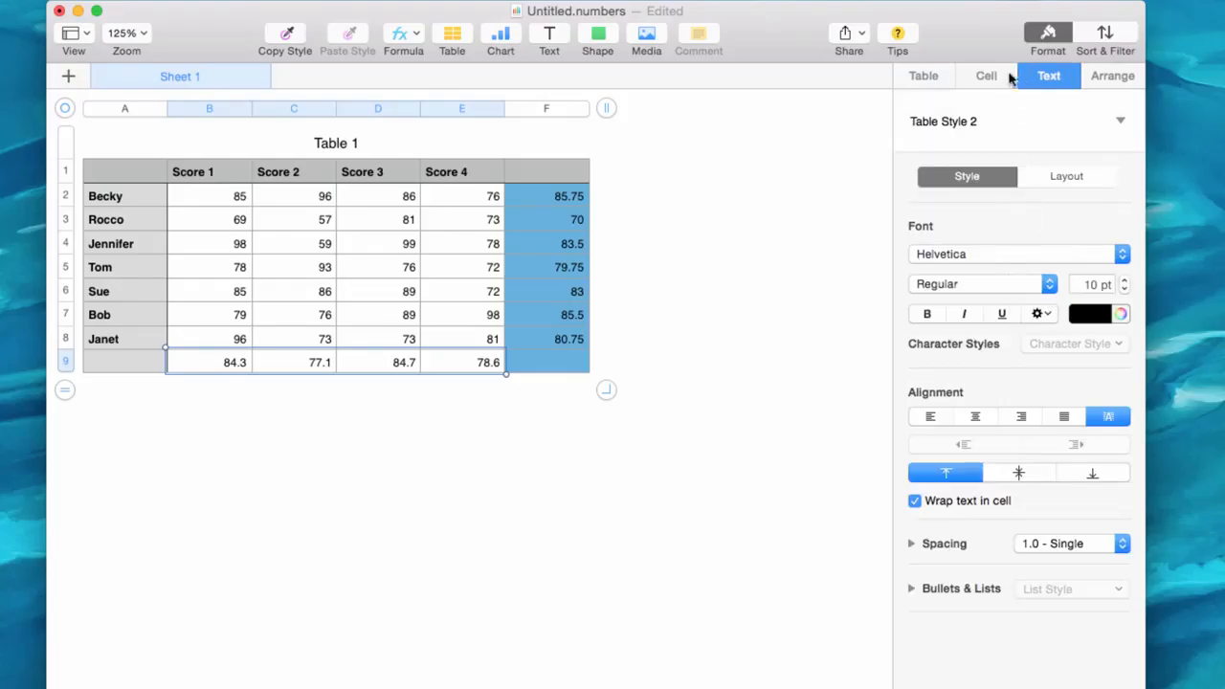
pyautogui.click(986, 75)
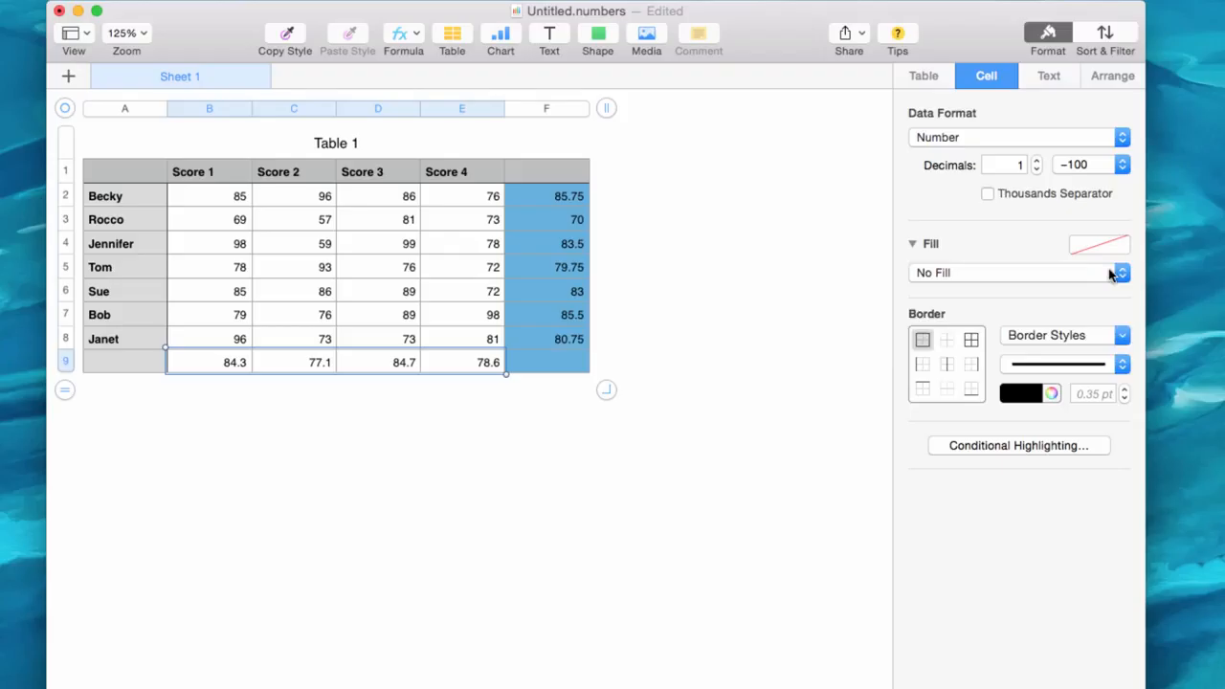